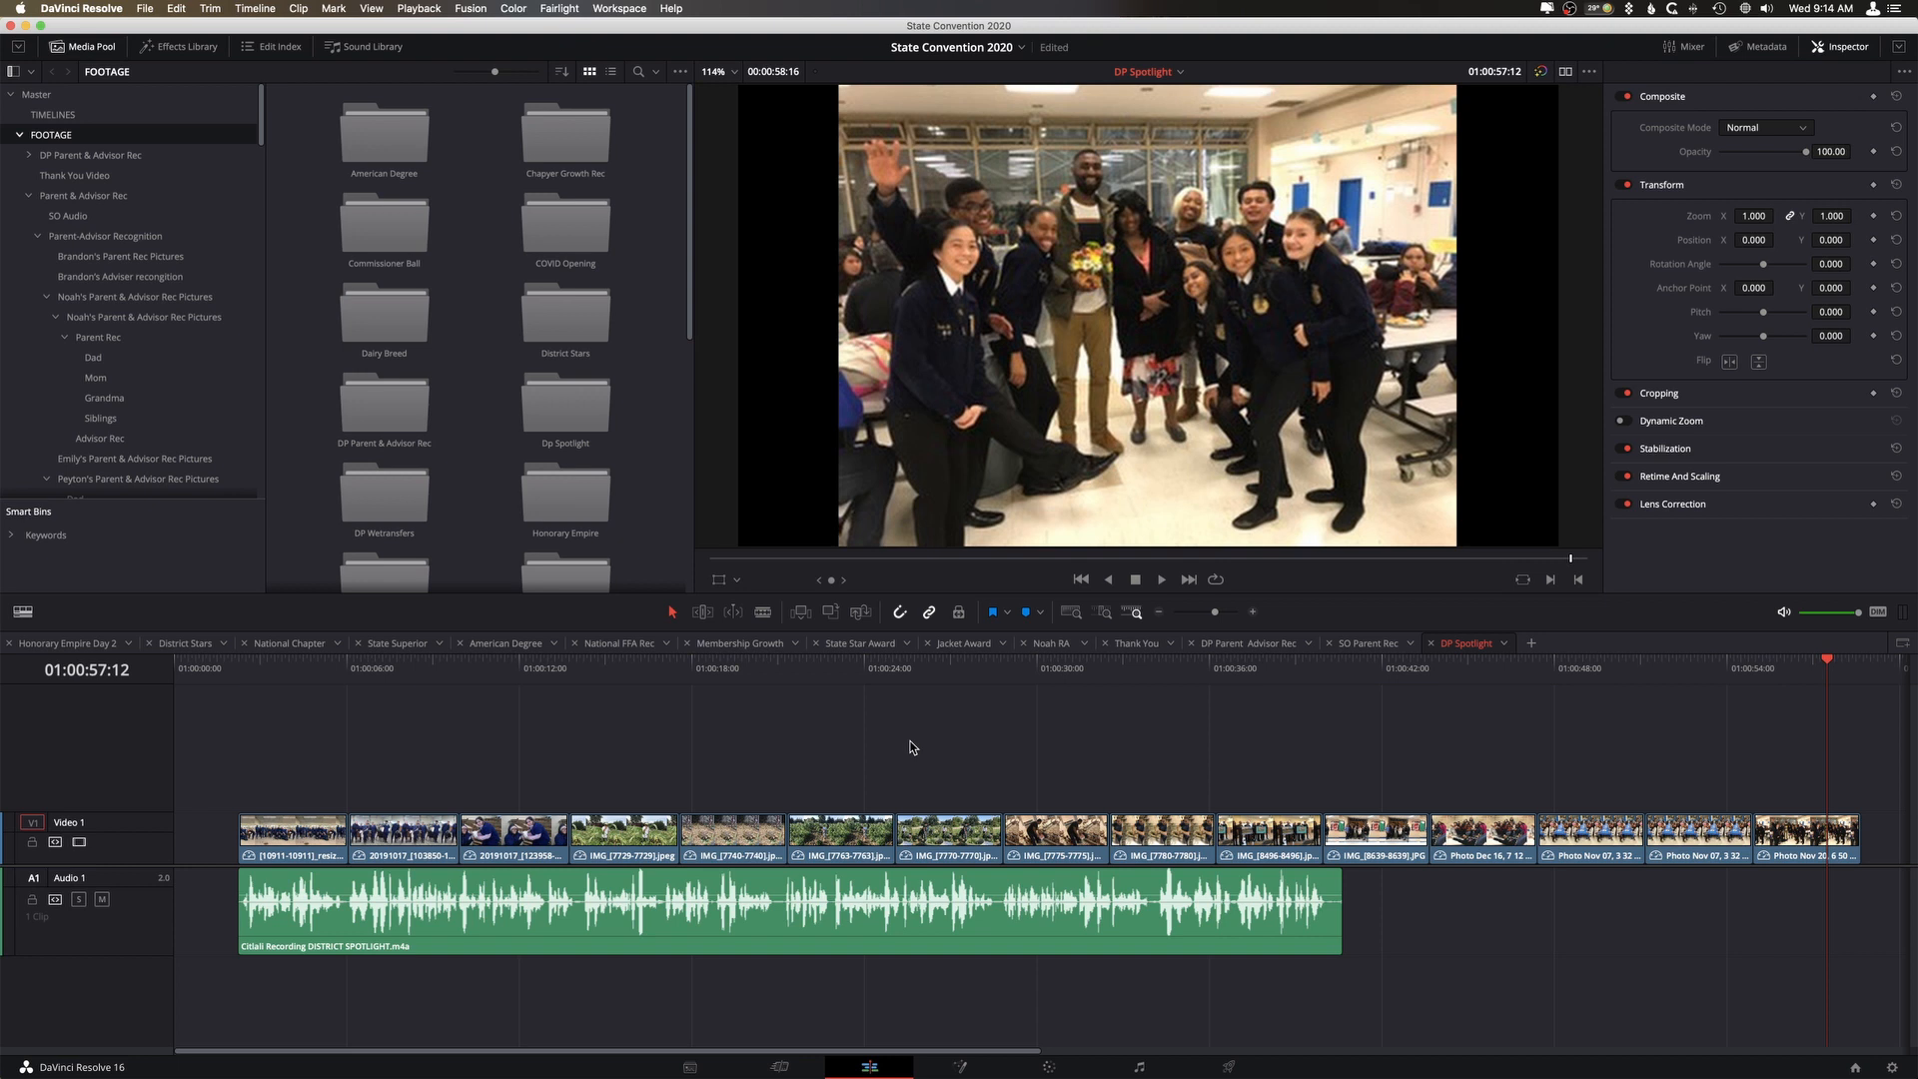
mouse_move(1112, 971)
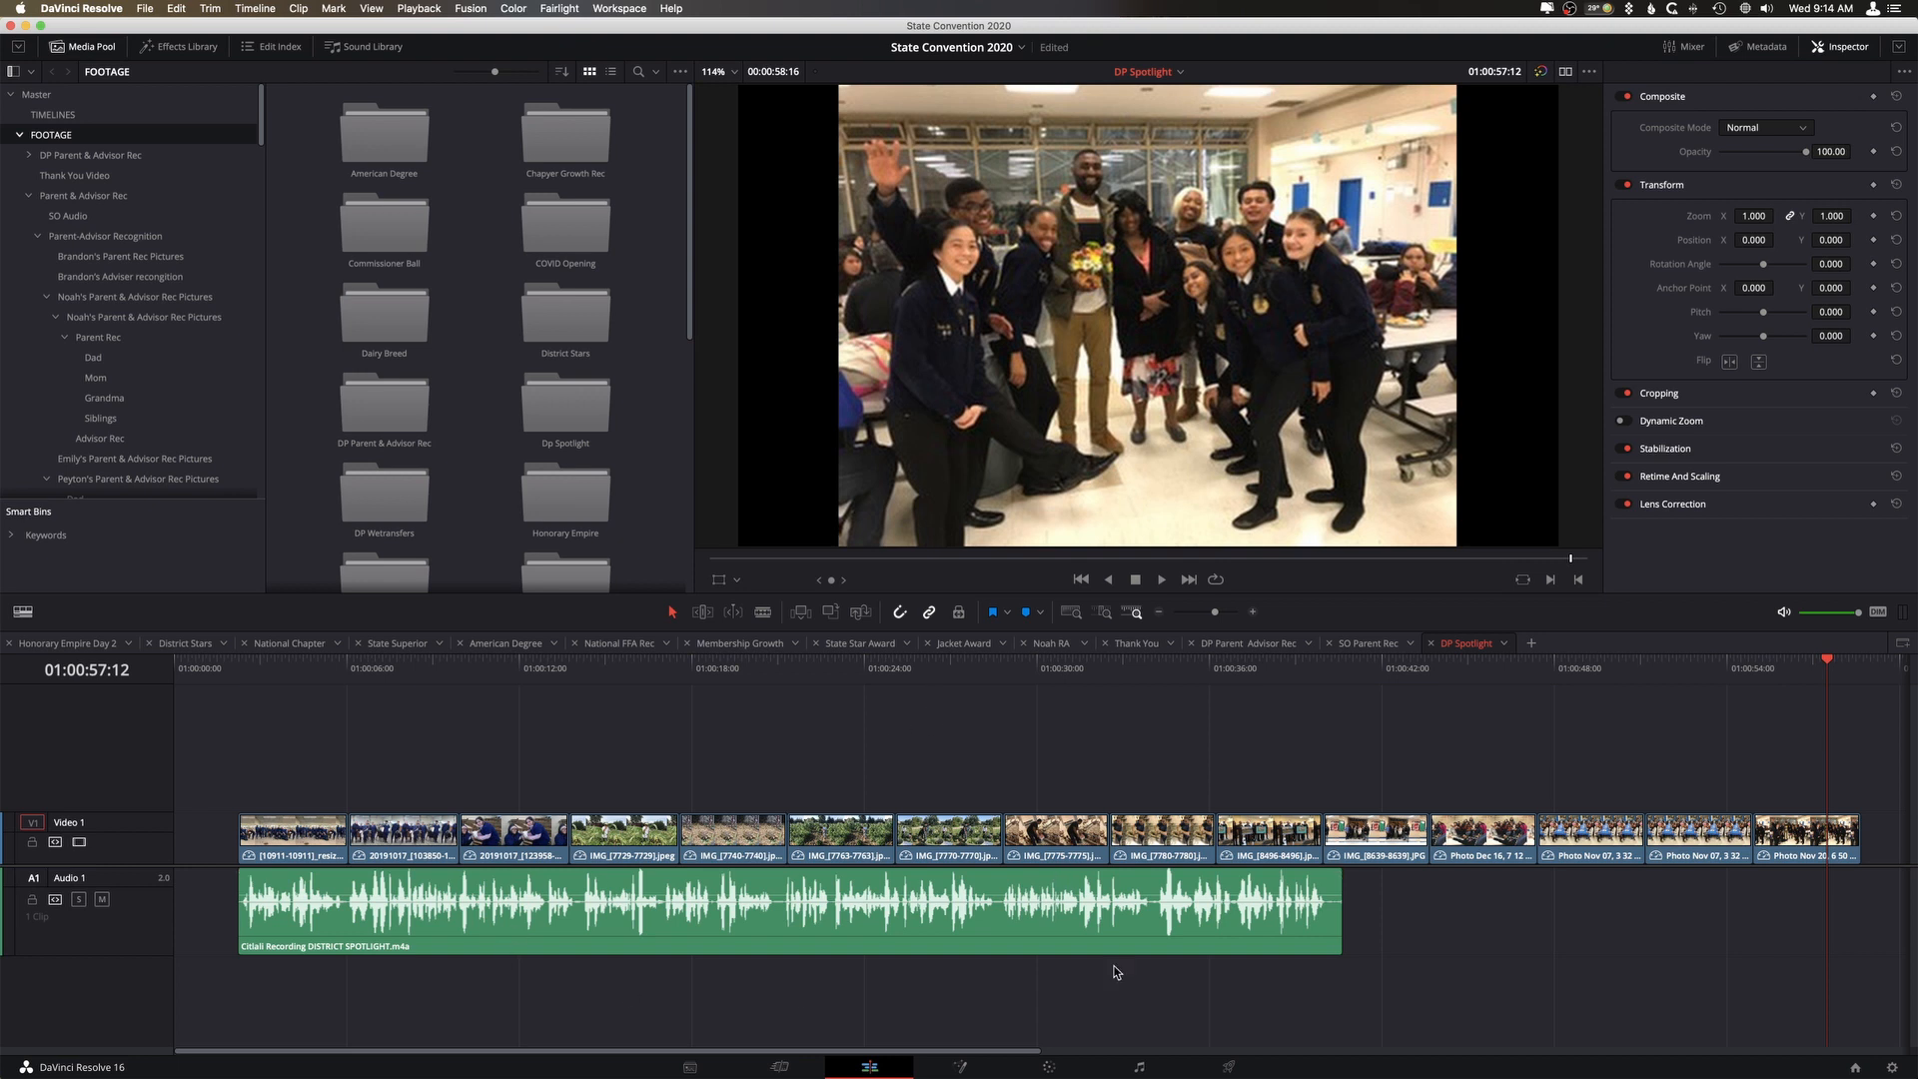
mouse_move(1325, 955)
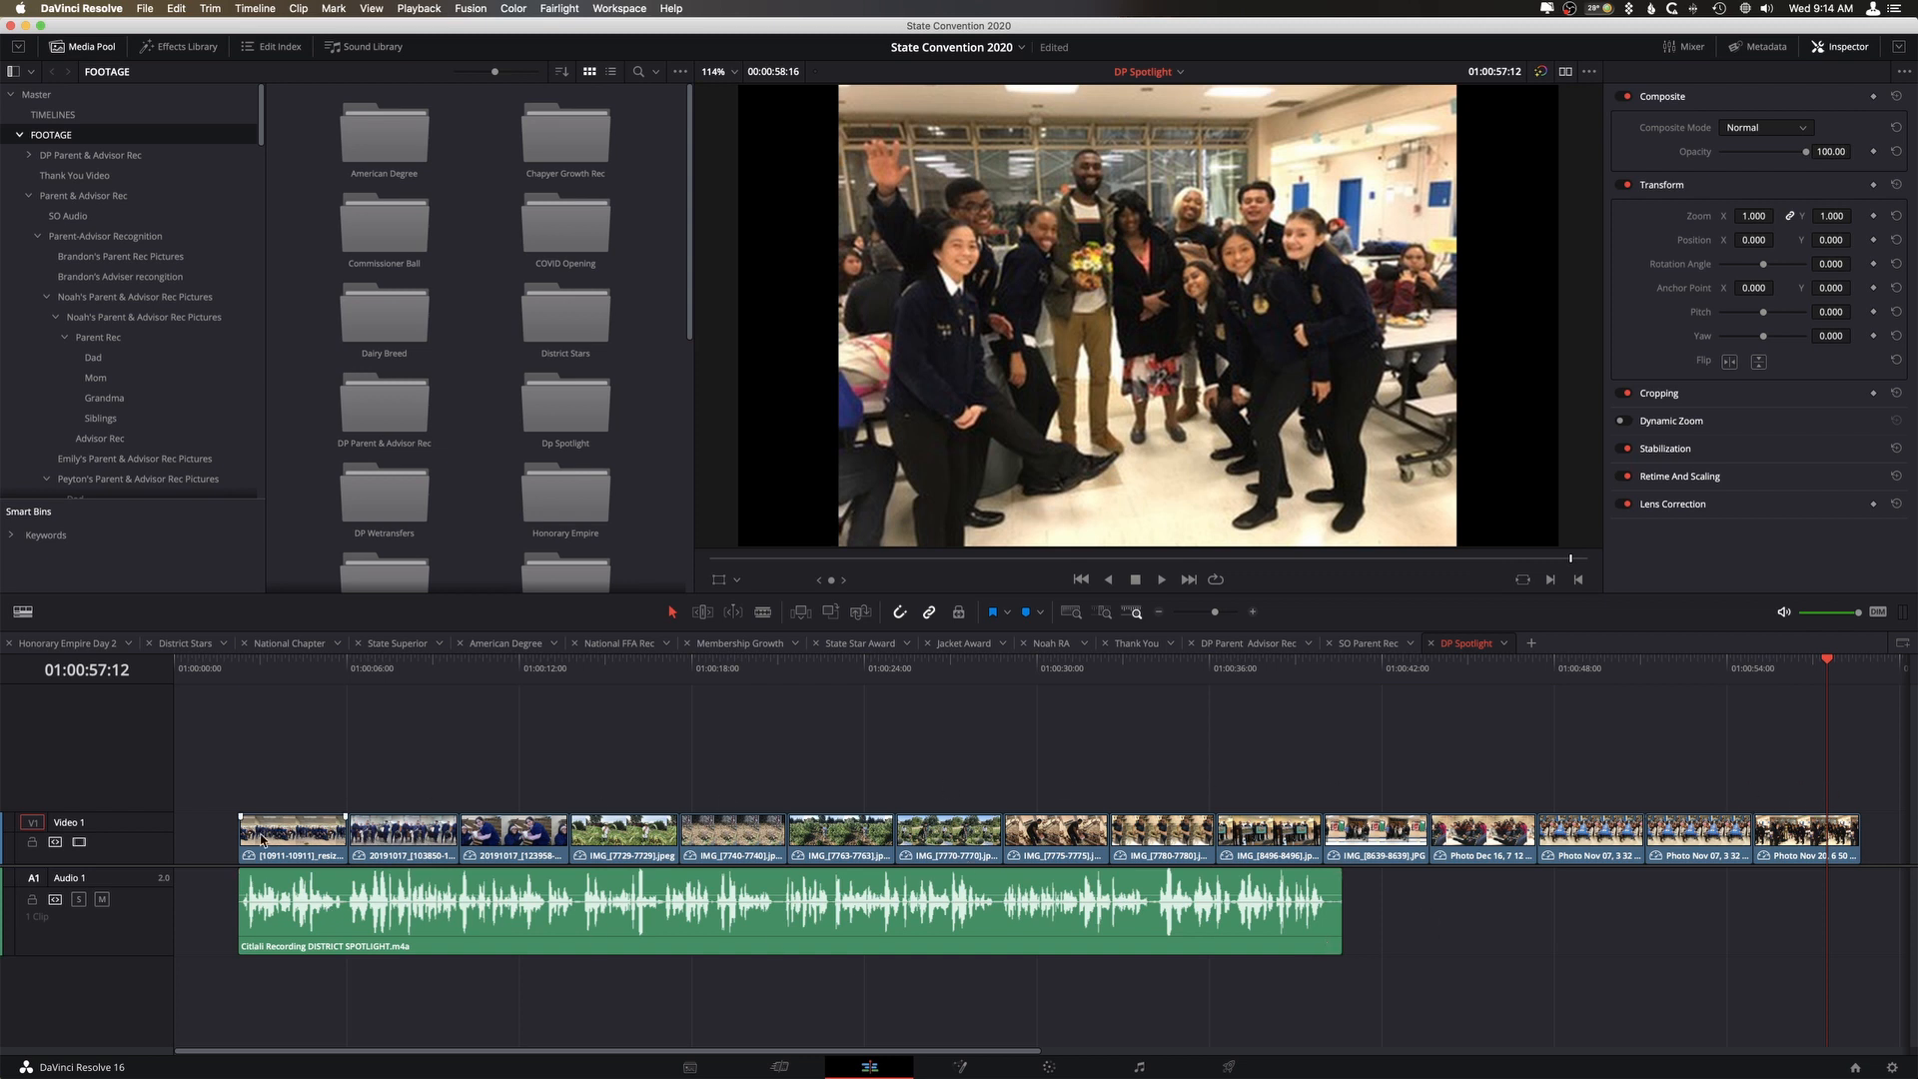
mouse_move(783, 843)
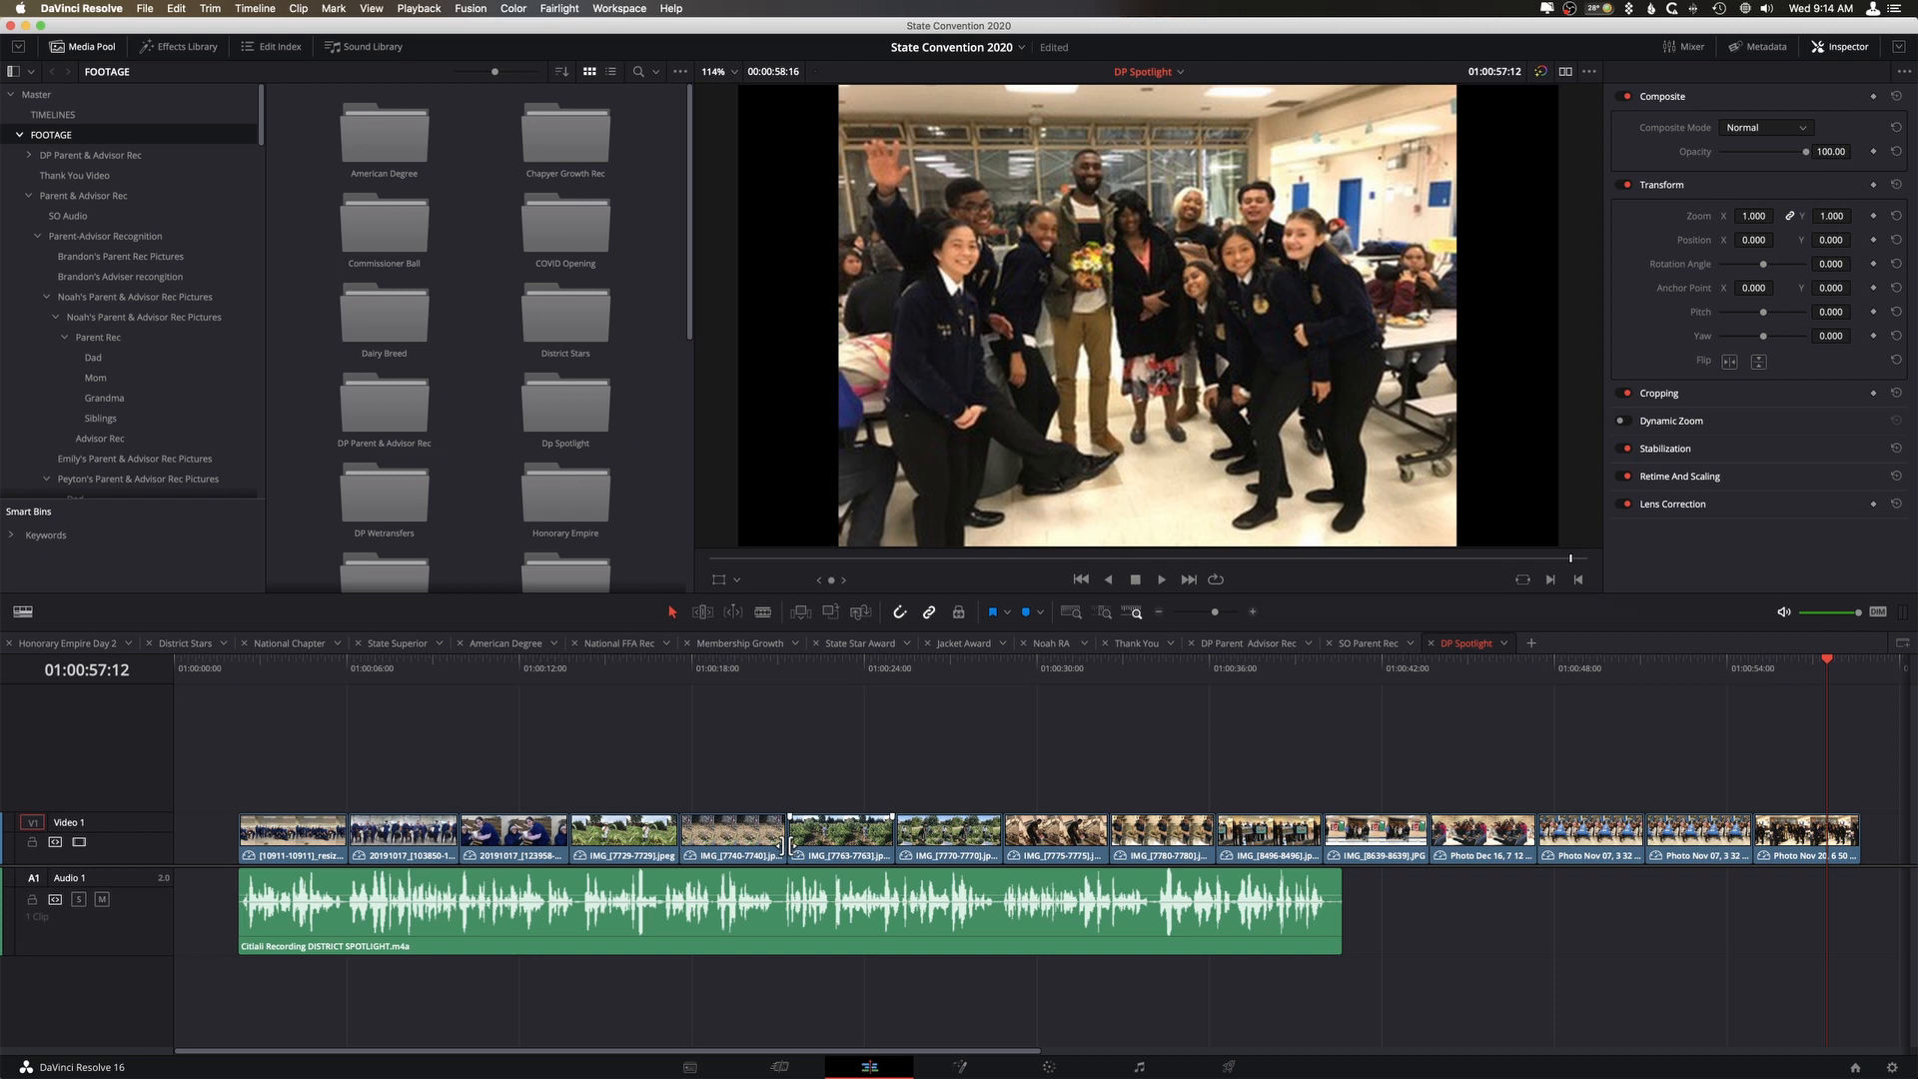
mouse_move(673, 905)
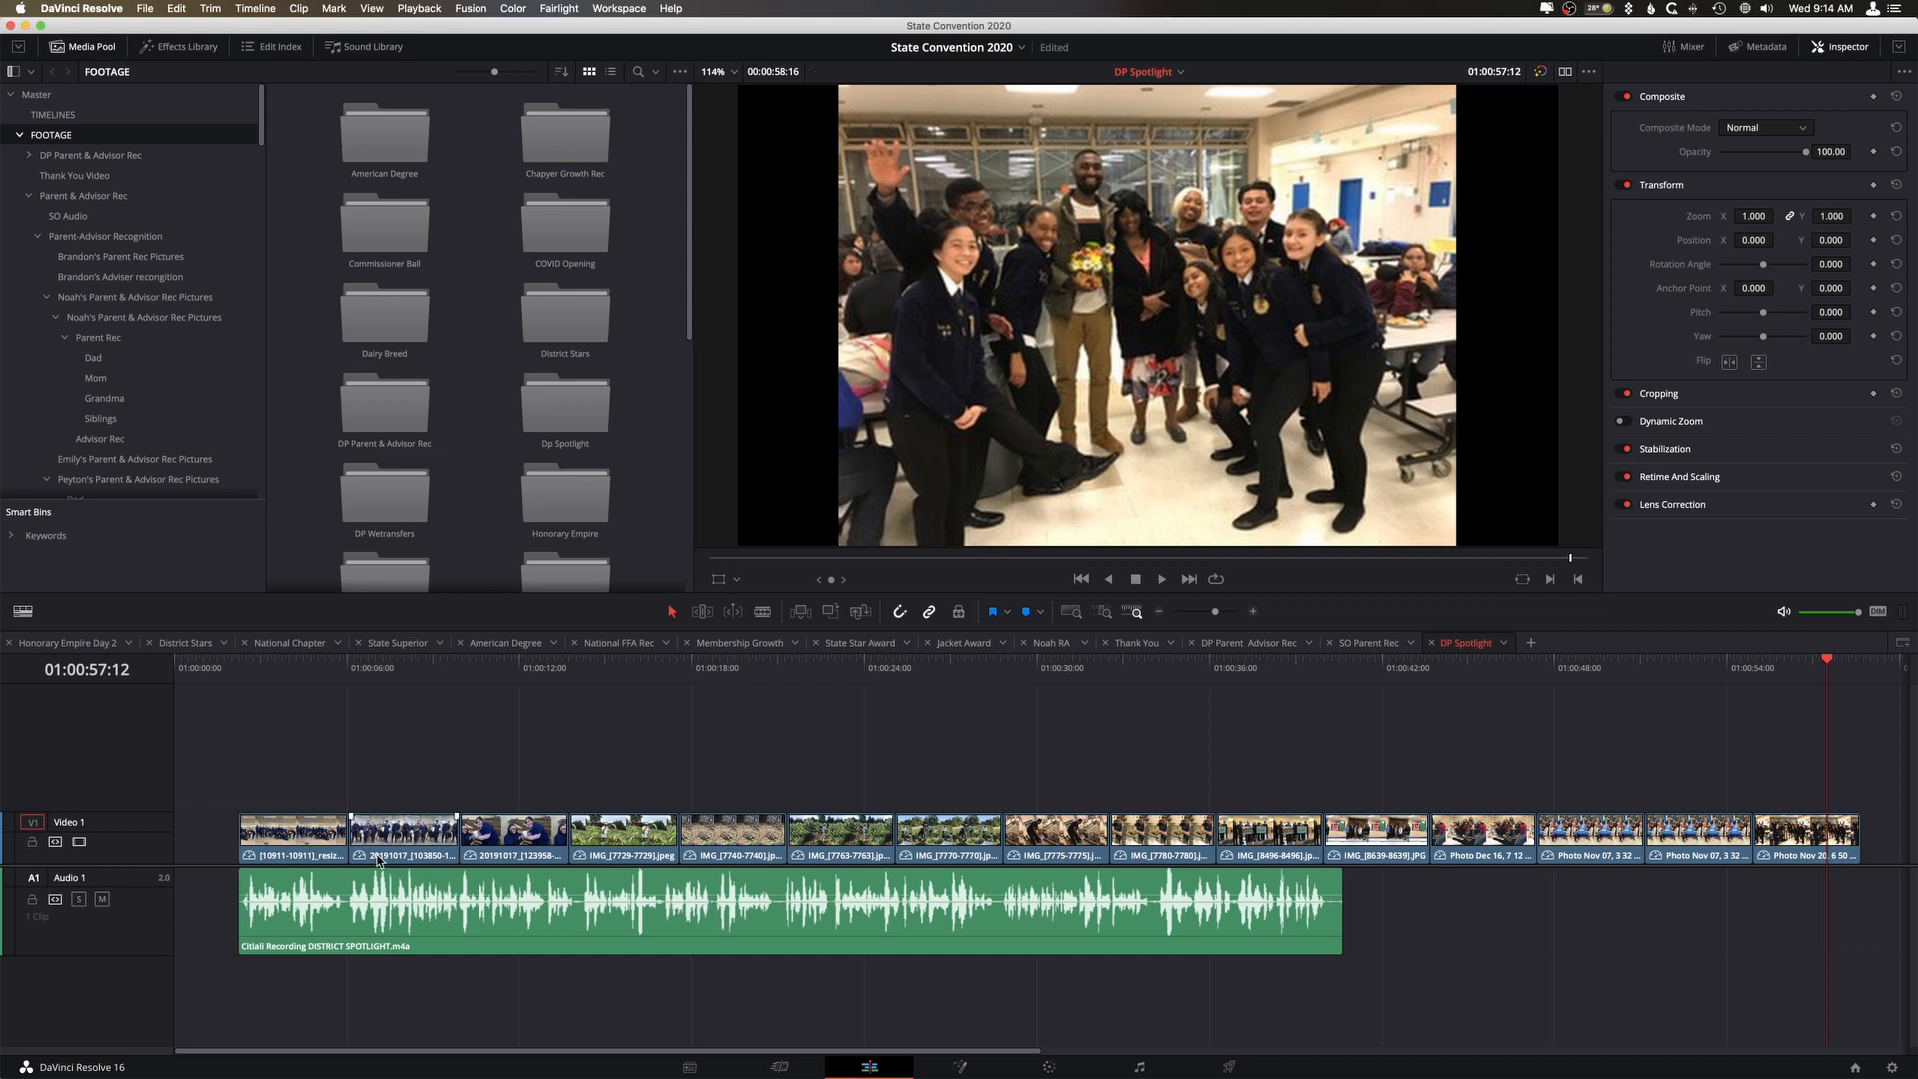
Scrub the playhead to about 01:00:29 to preview the trimmed group photo clip
click(292, 837)
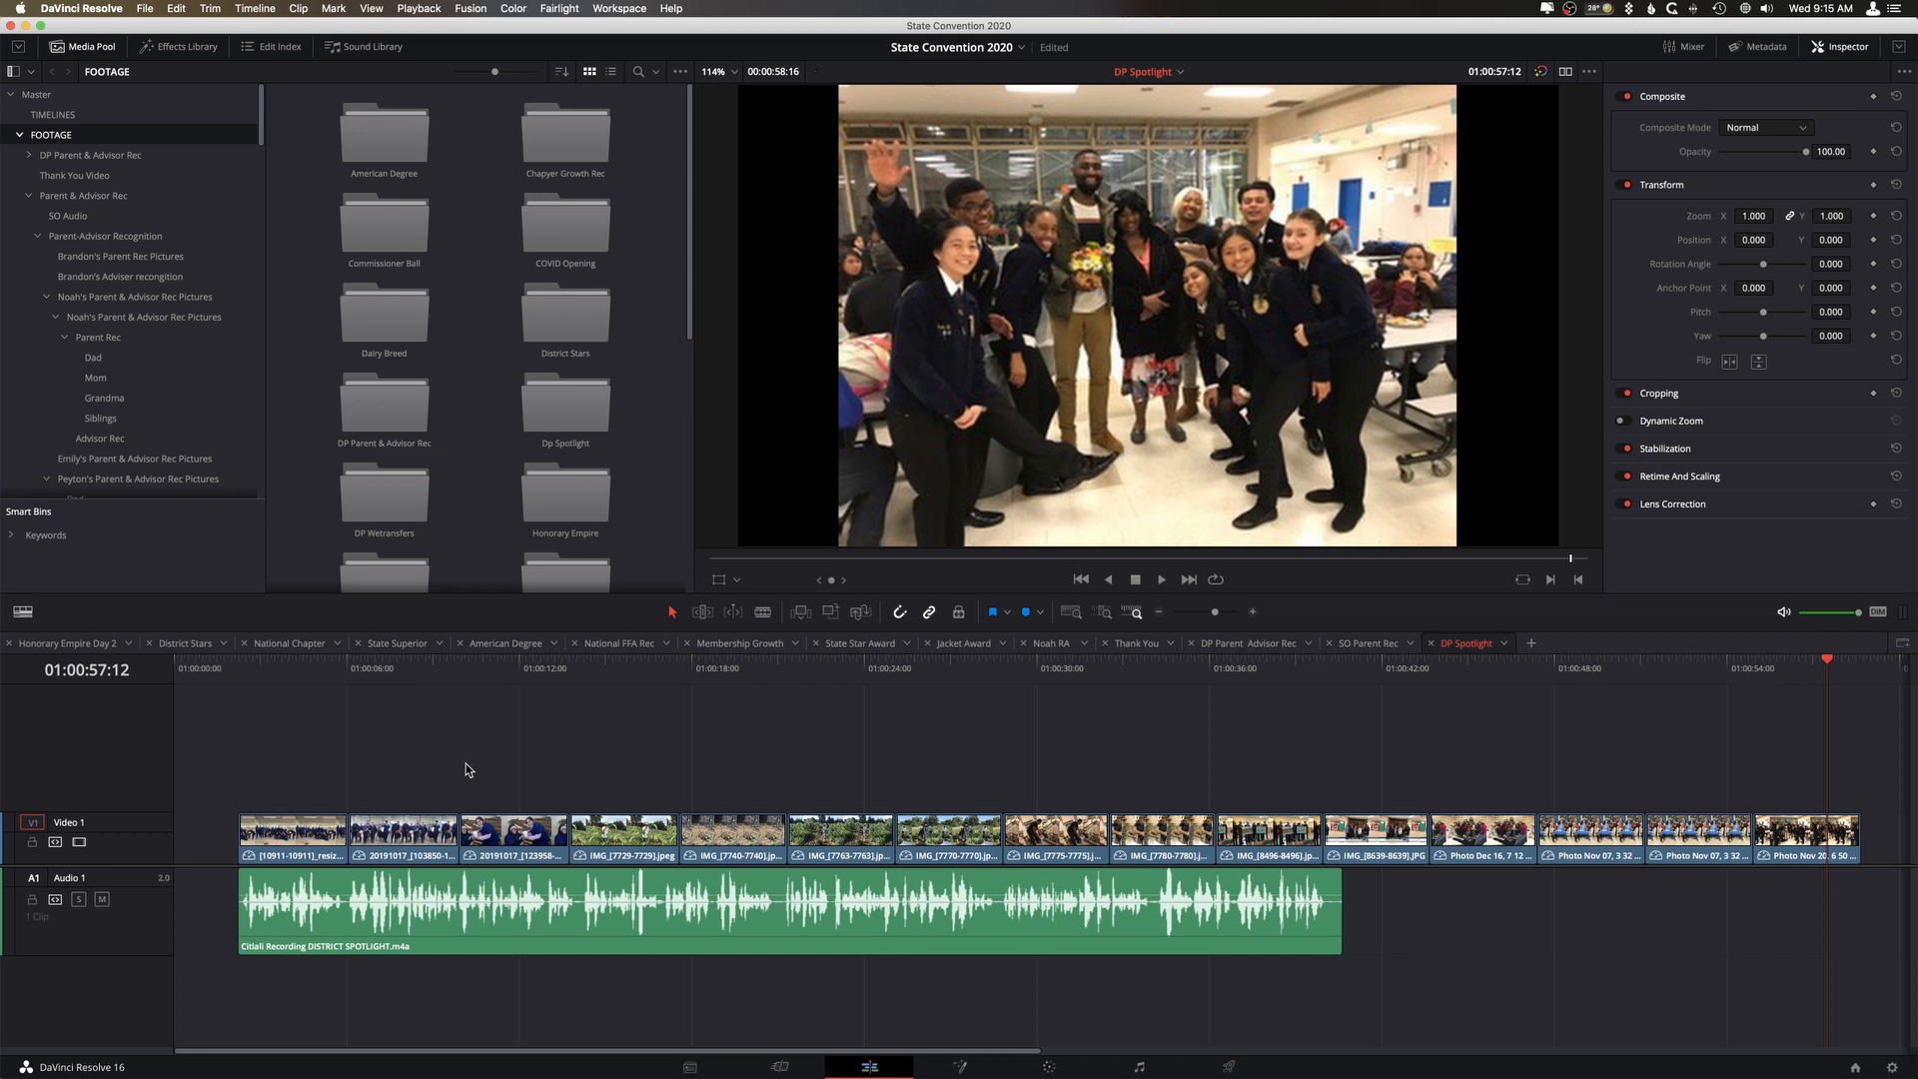
mouse_move(549, 788)
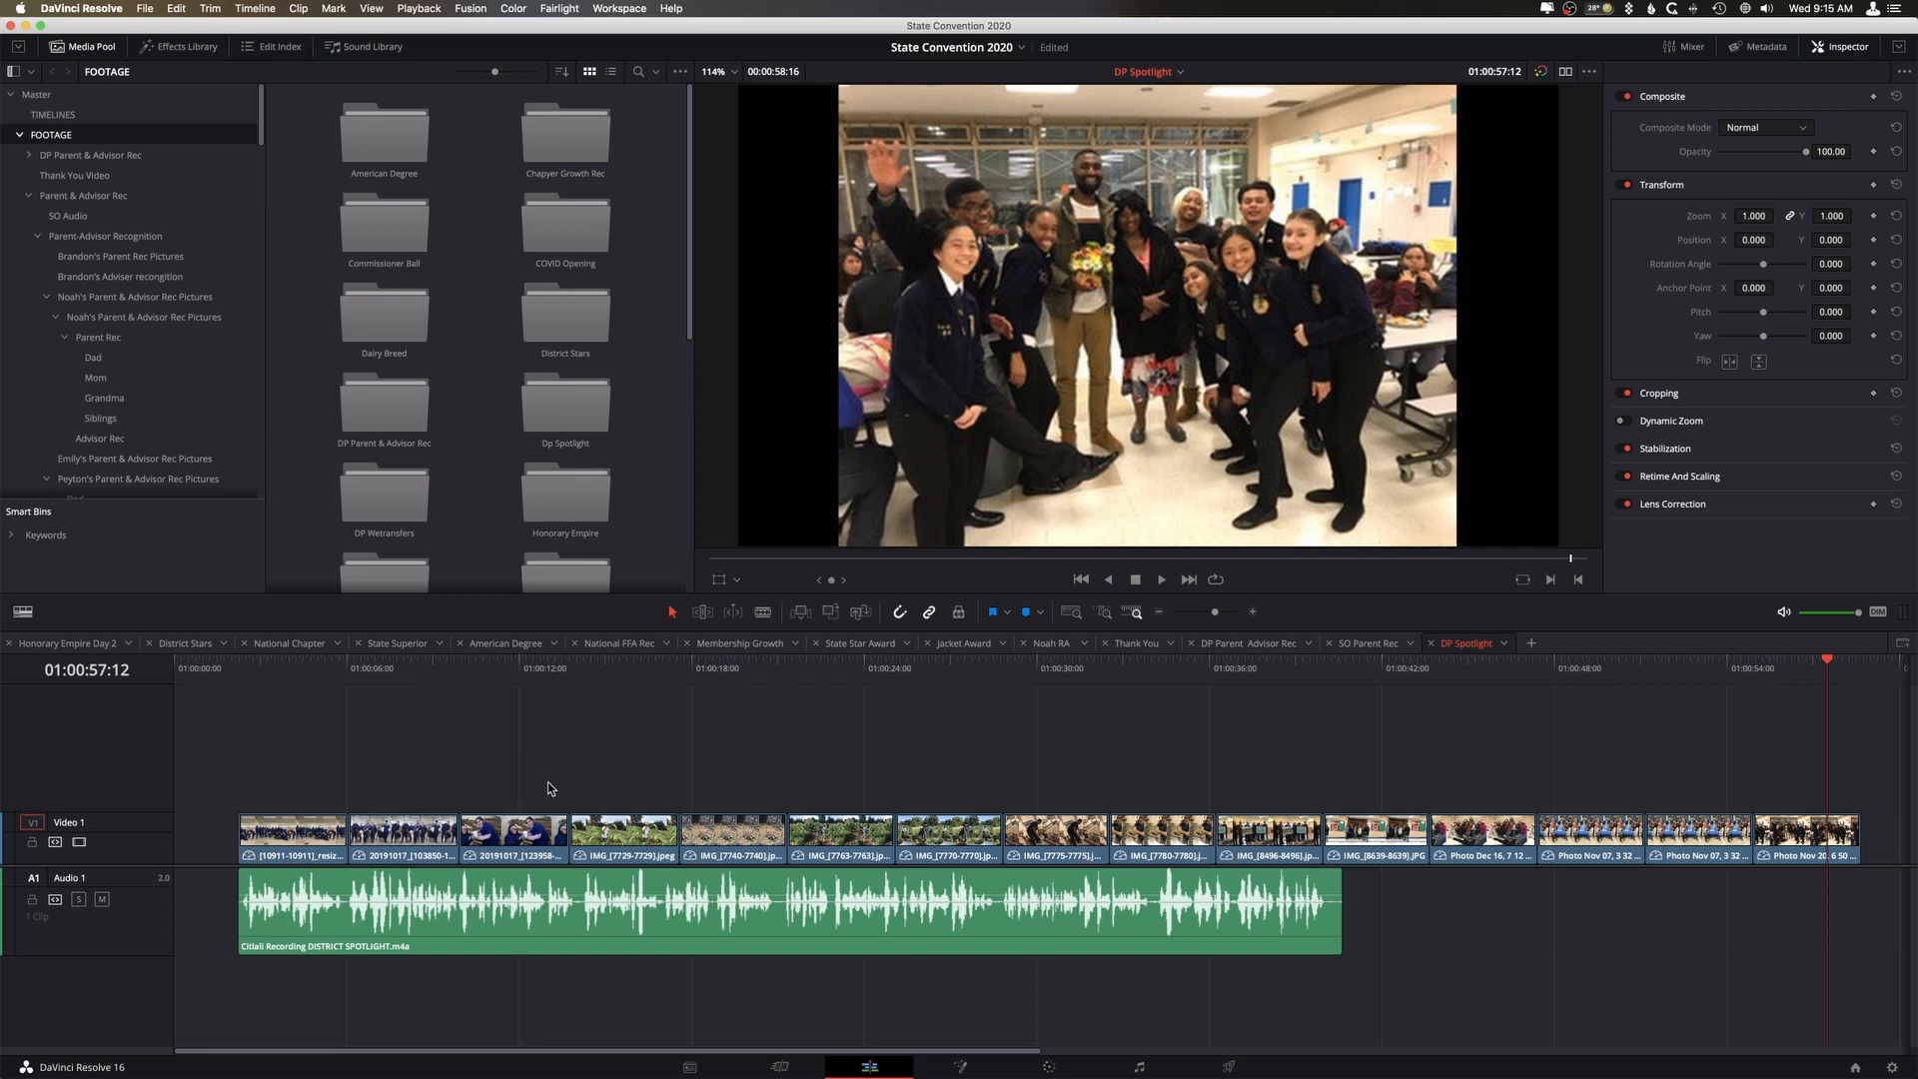
mouse_move(1081, 783)
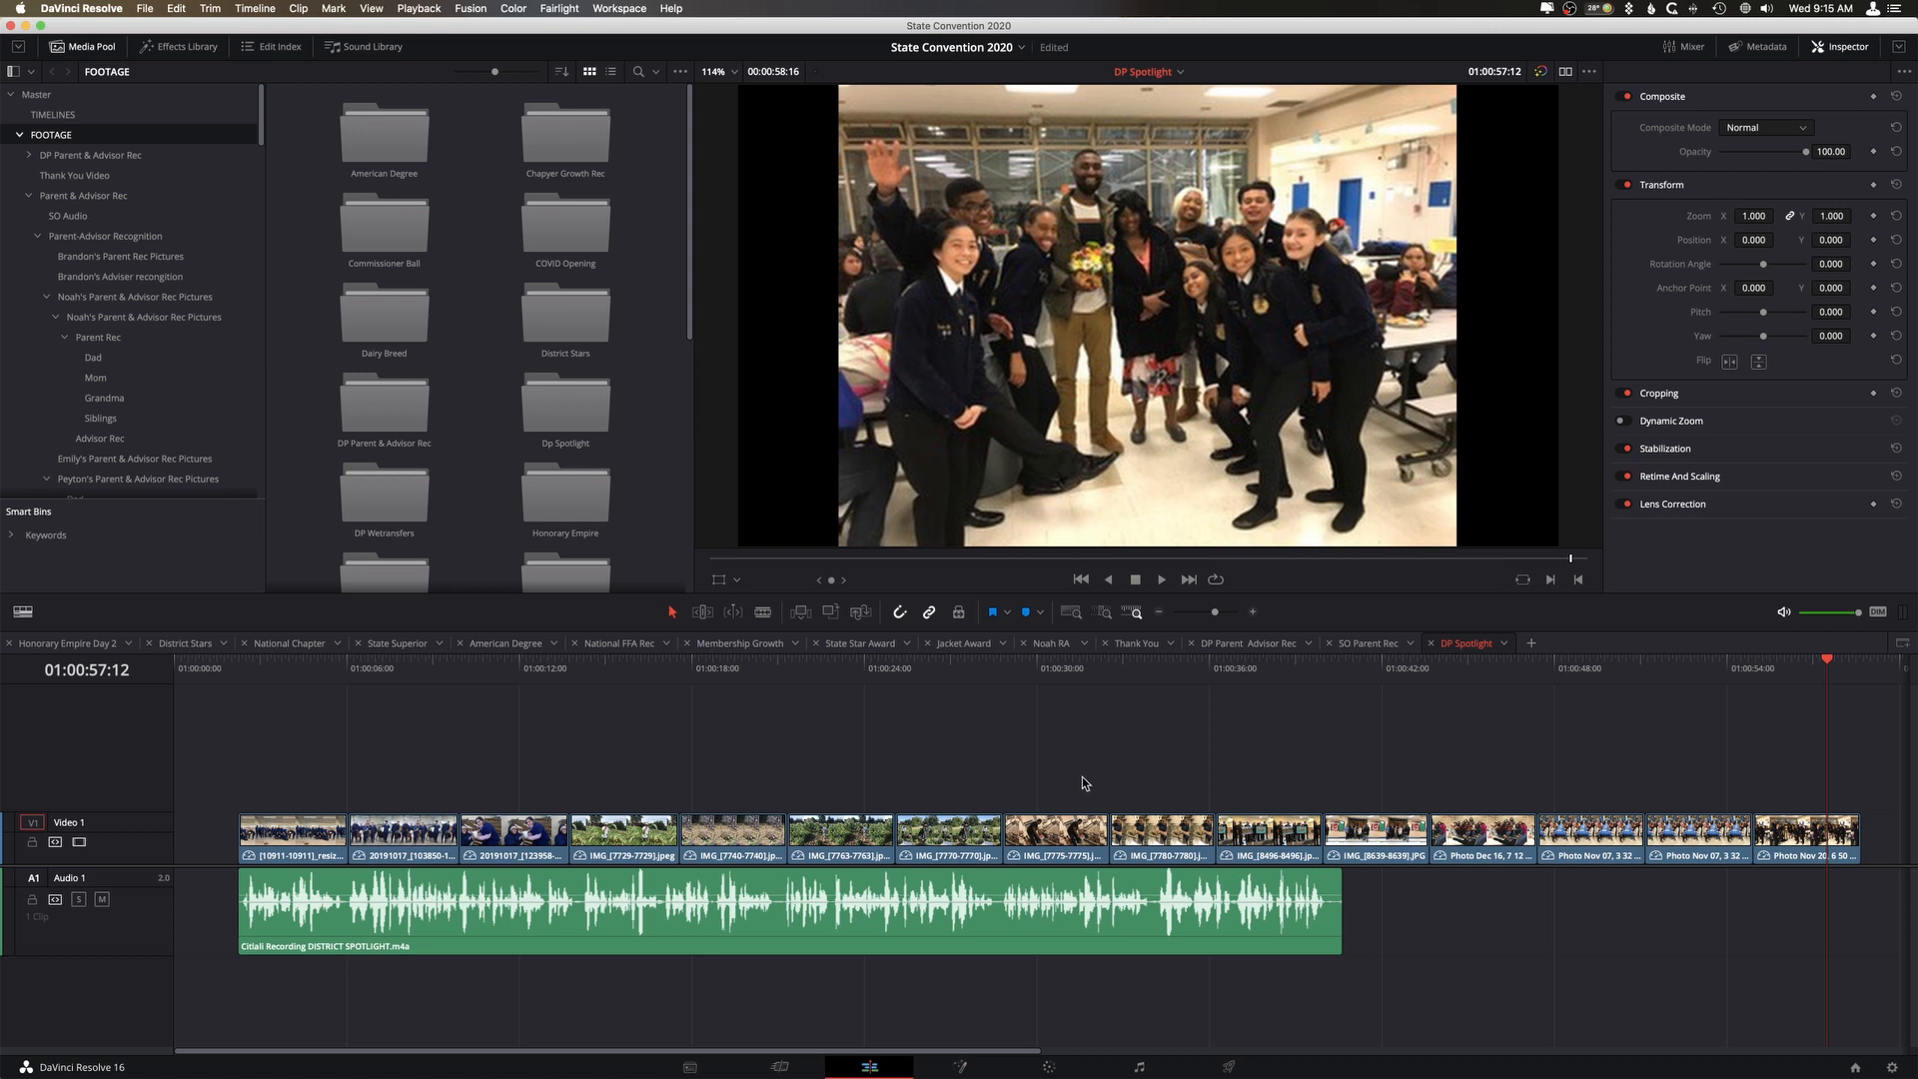
mouse_move(501, 678)
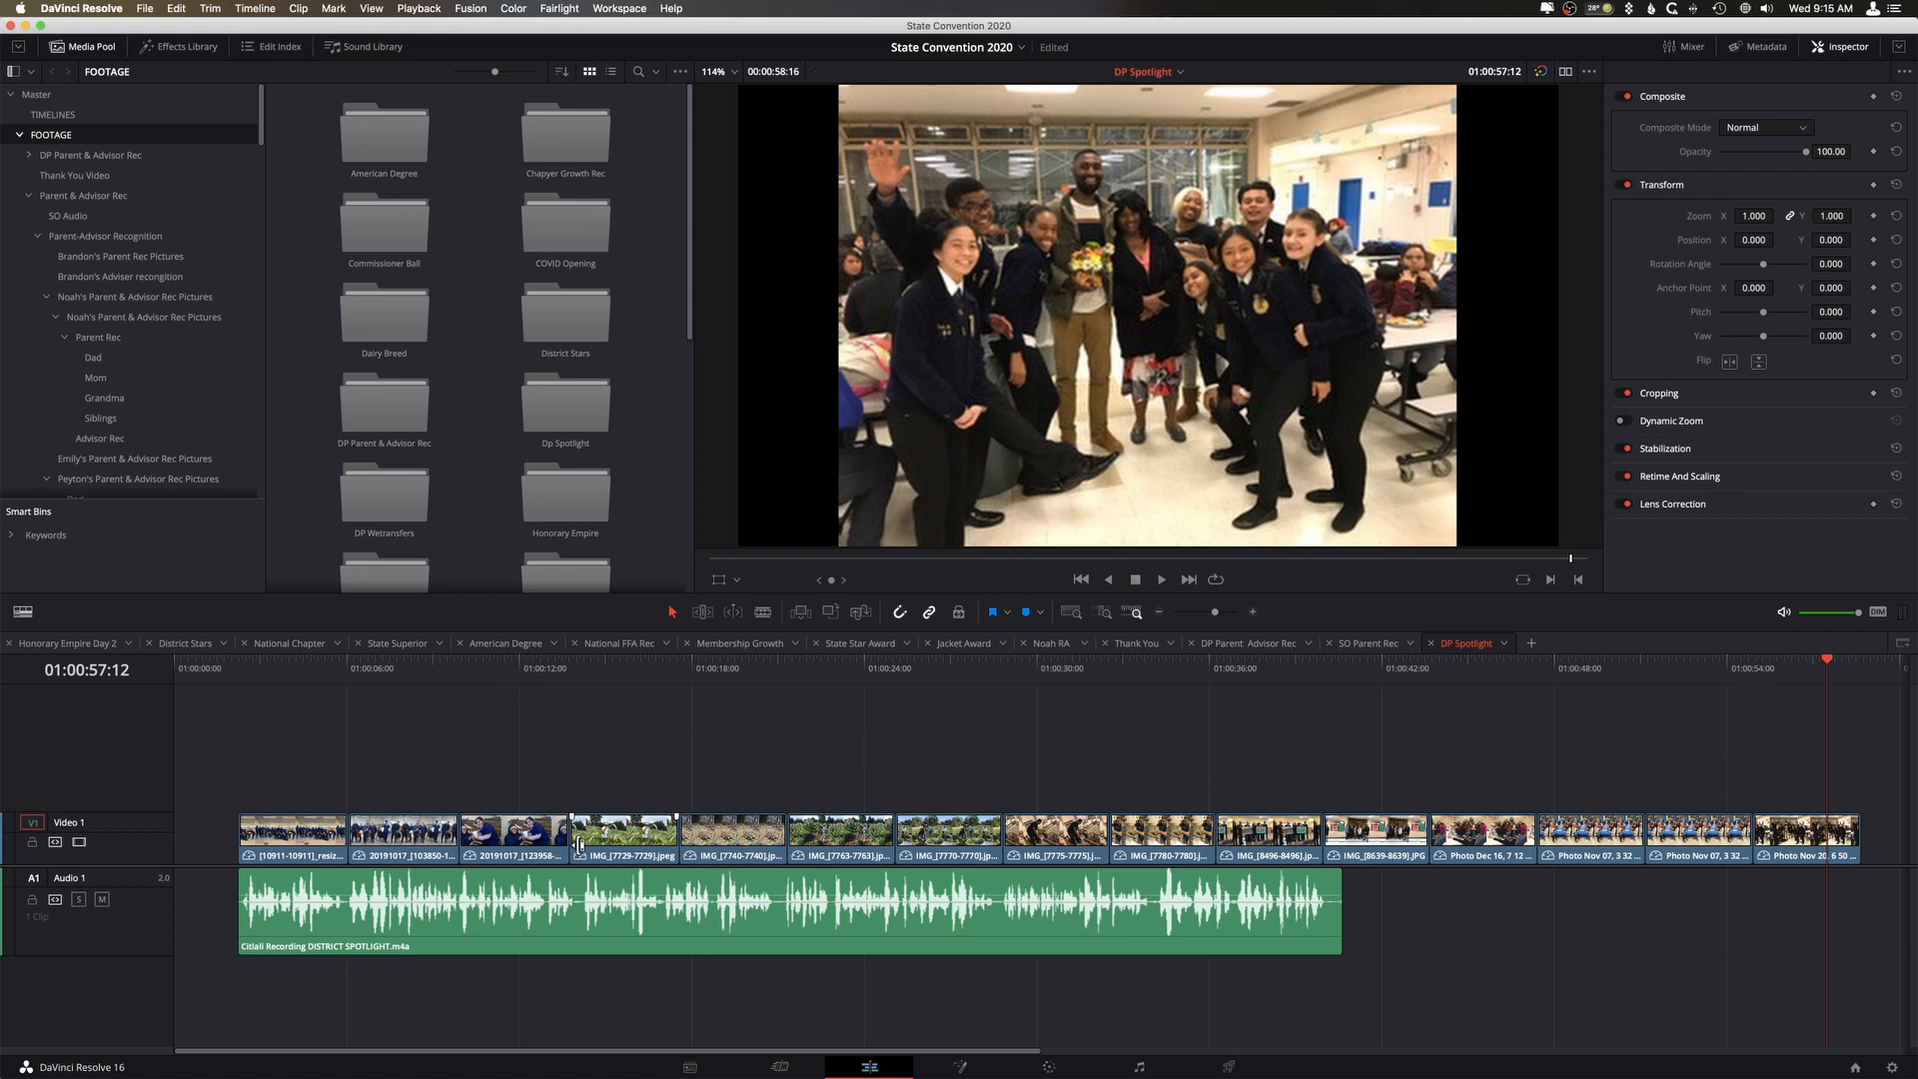
mouse_move(565, 724)
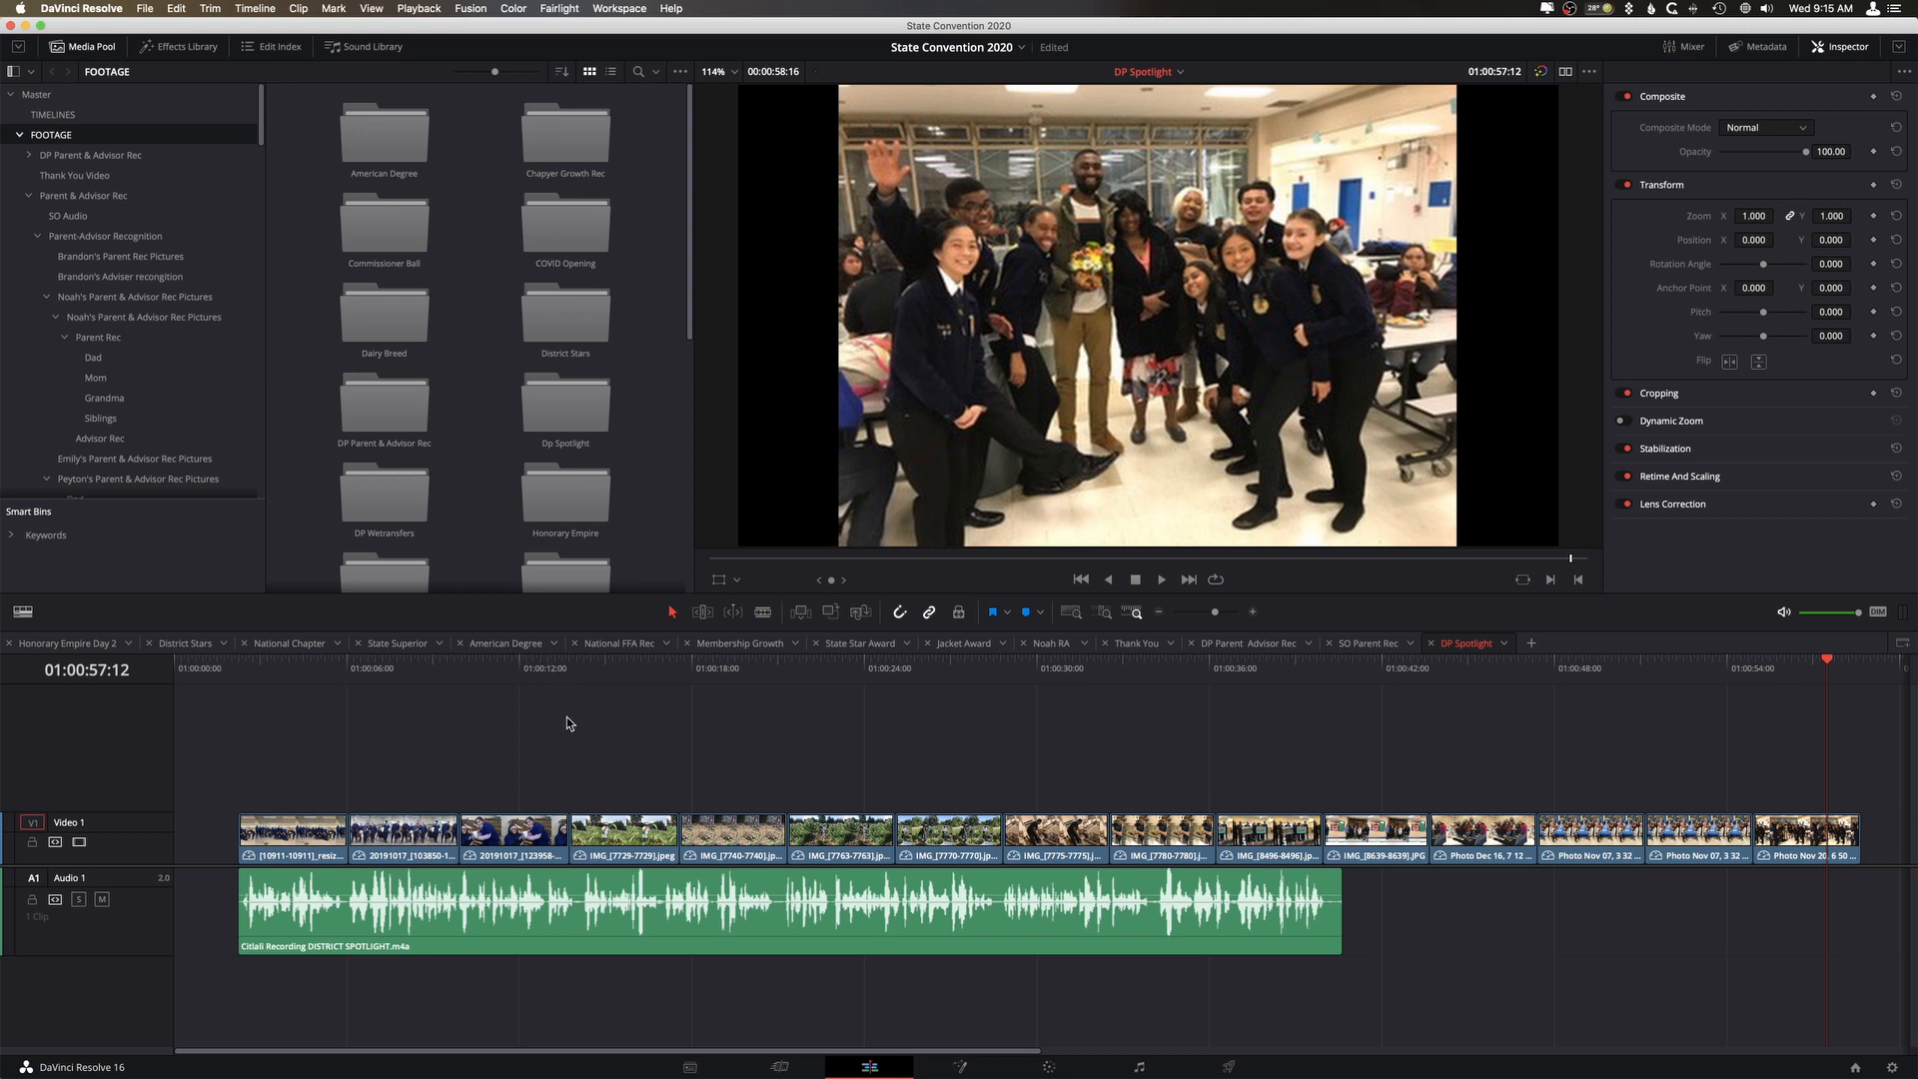
mouse_move(600, 674)
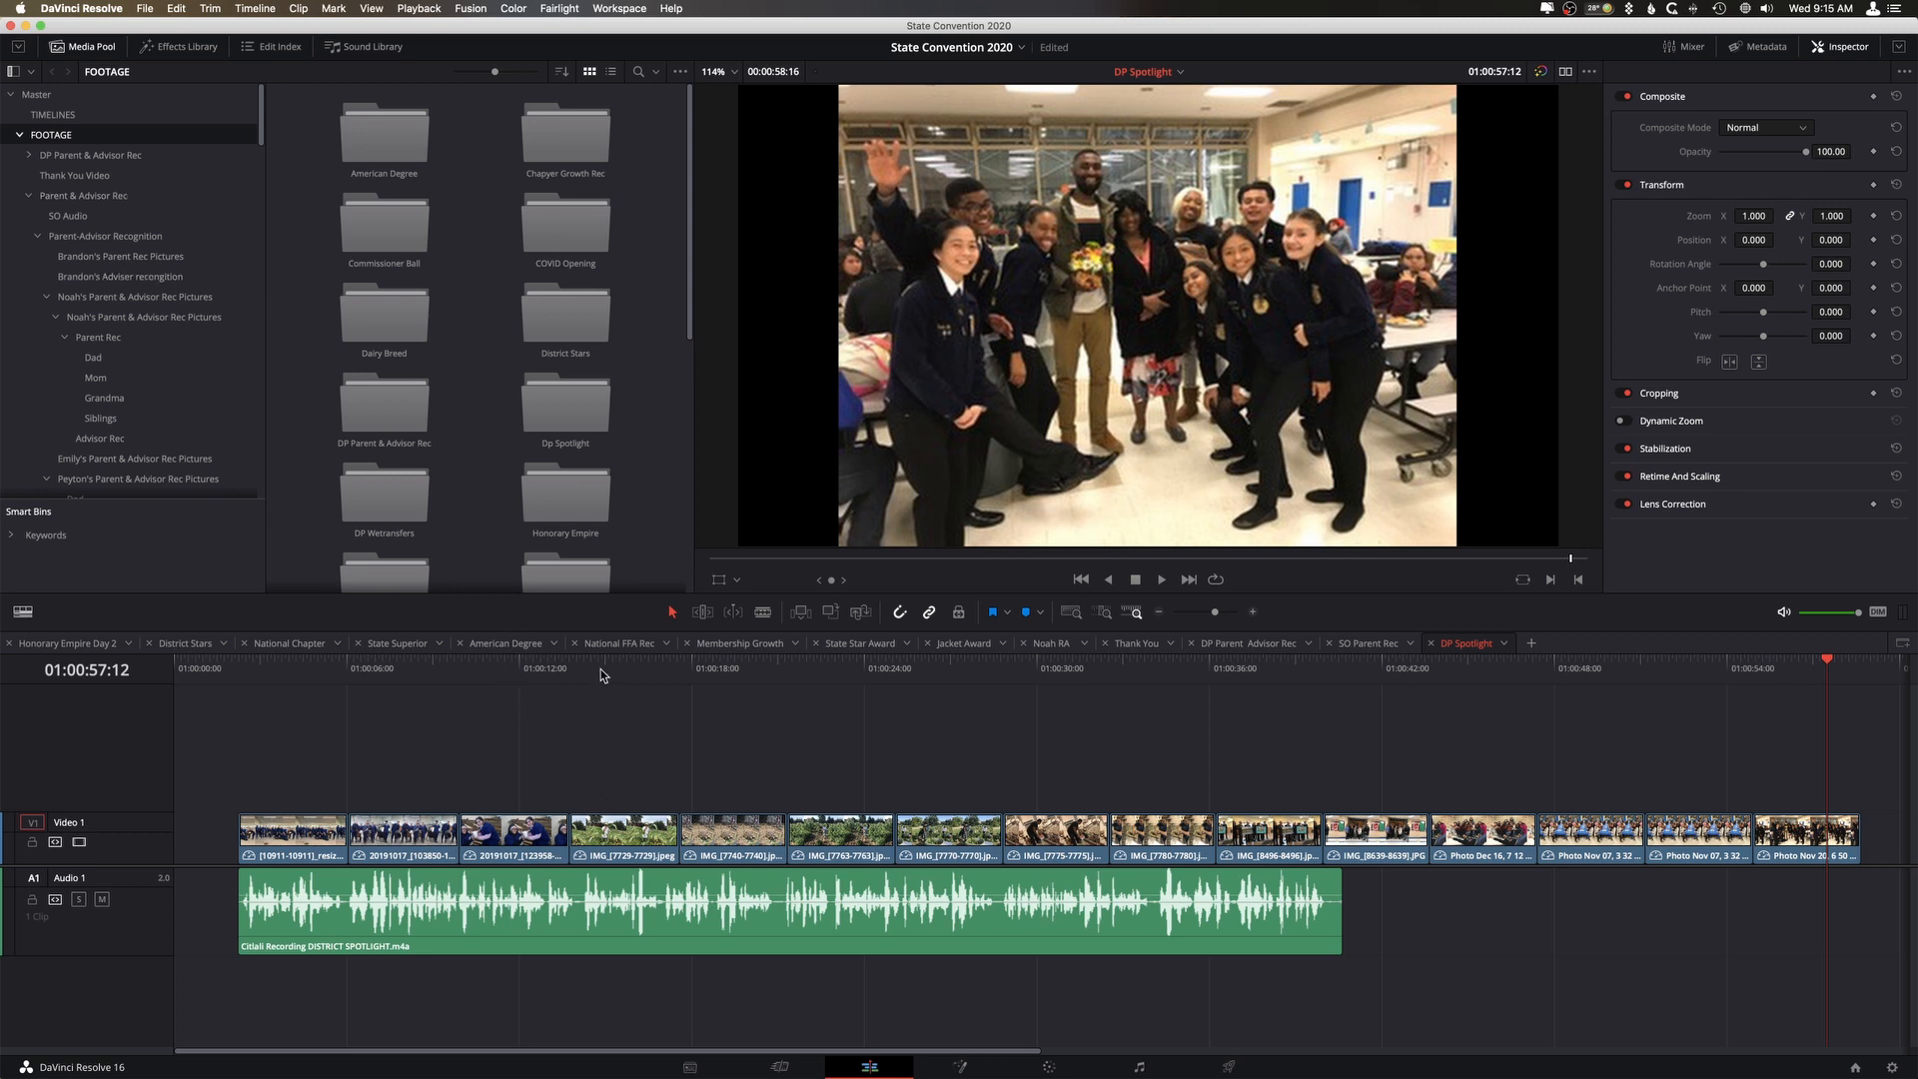
mouse_move(329, 687)
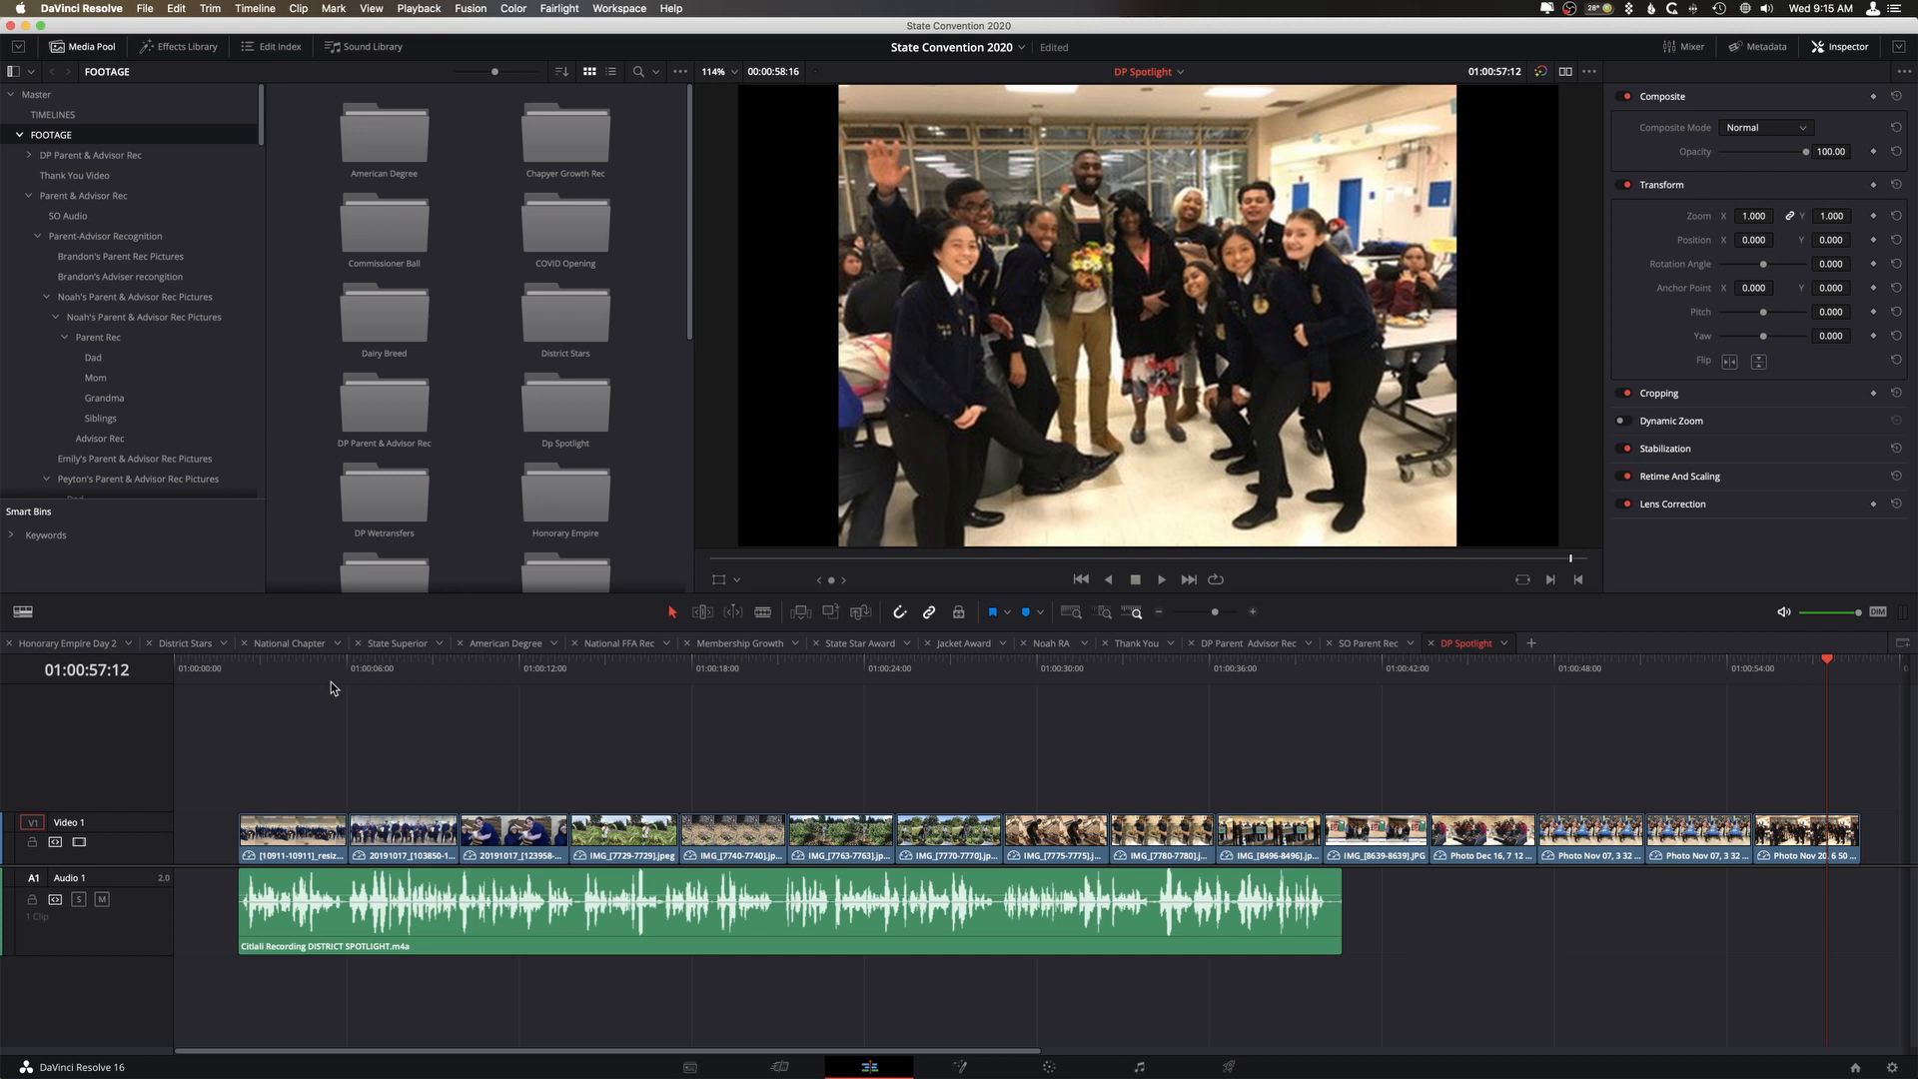
mouse_move(514, 723)
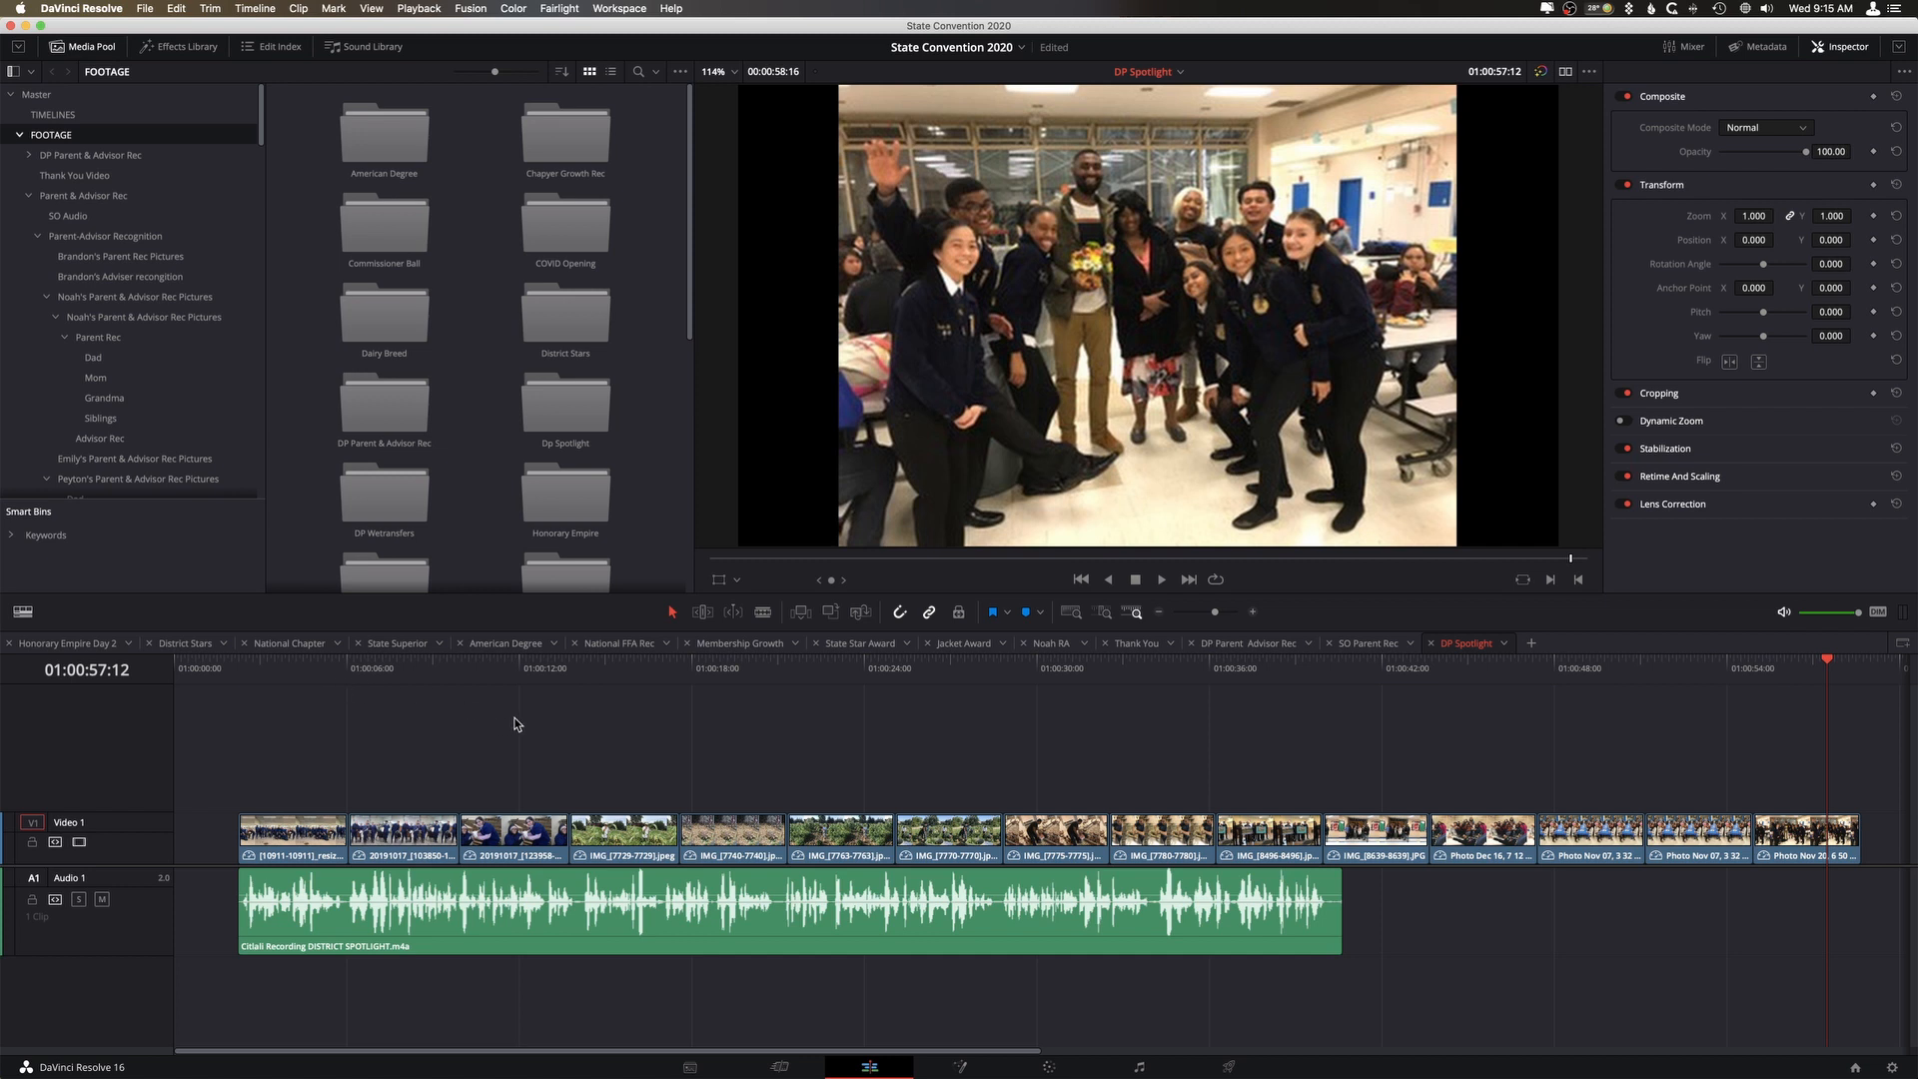
mouse_move(1223, 905)
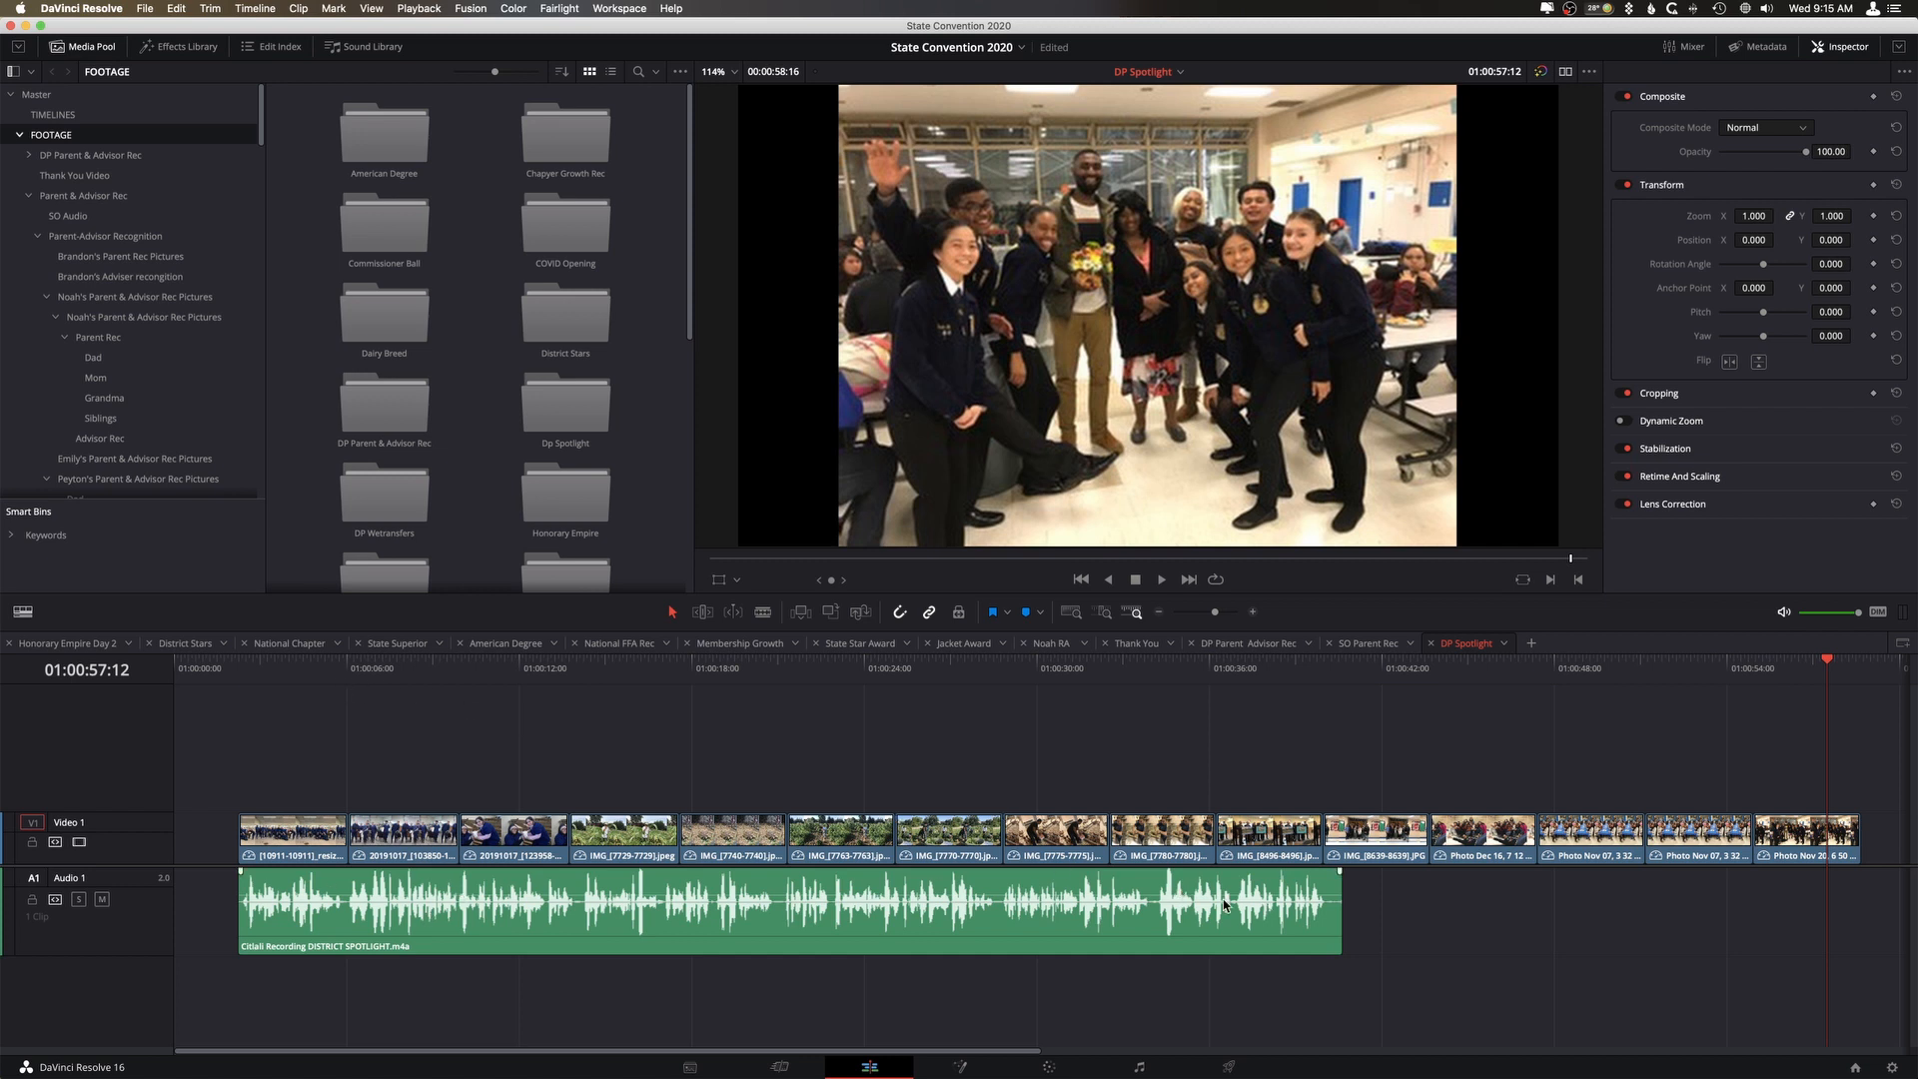
mouse_move(1652, 755)
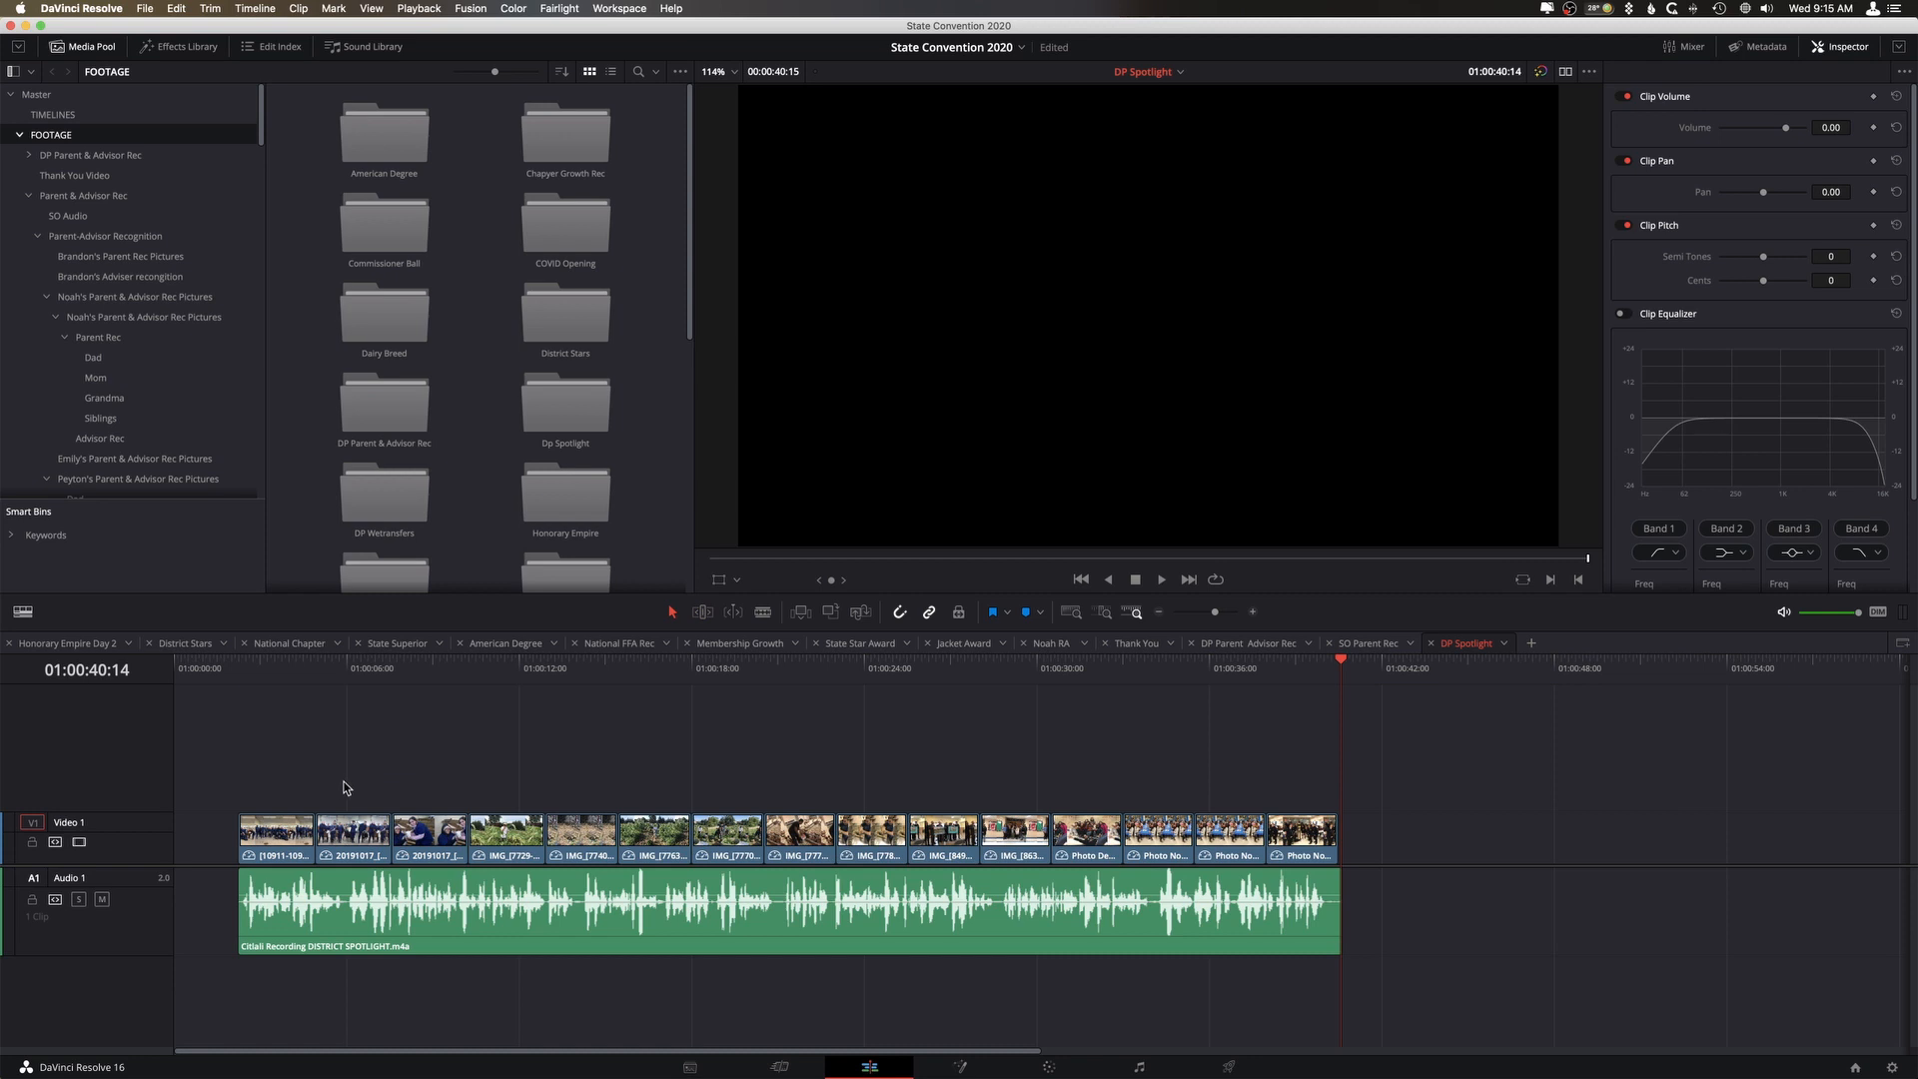
mouse_move(795, 811)
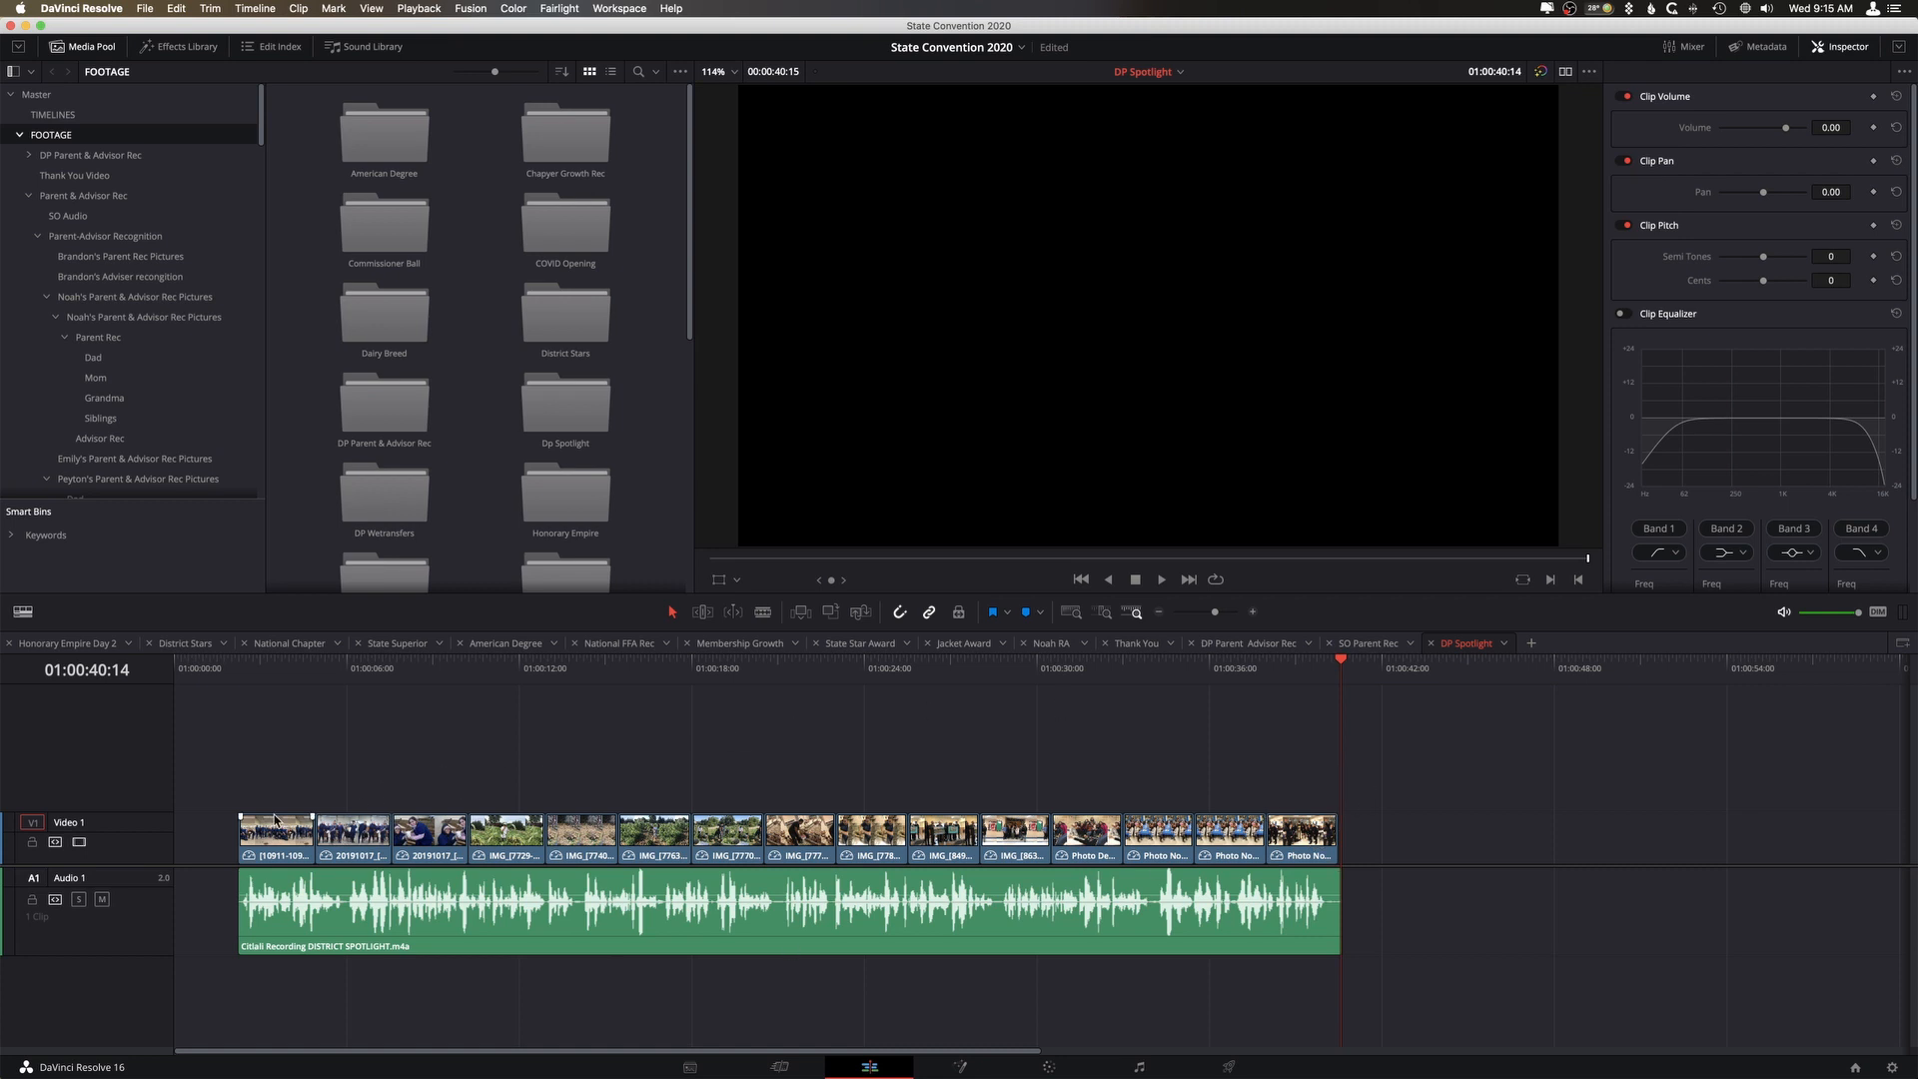
click(1015, 667)
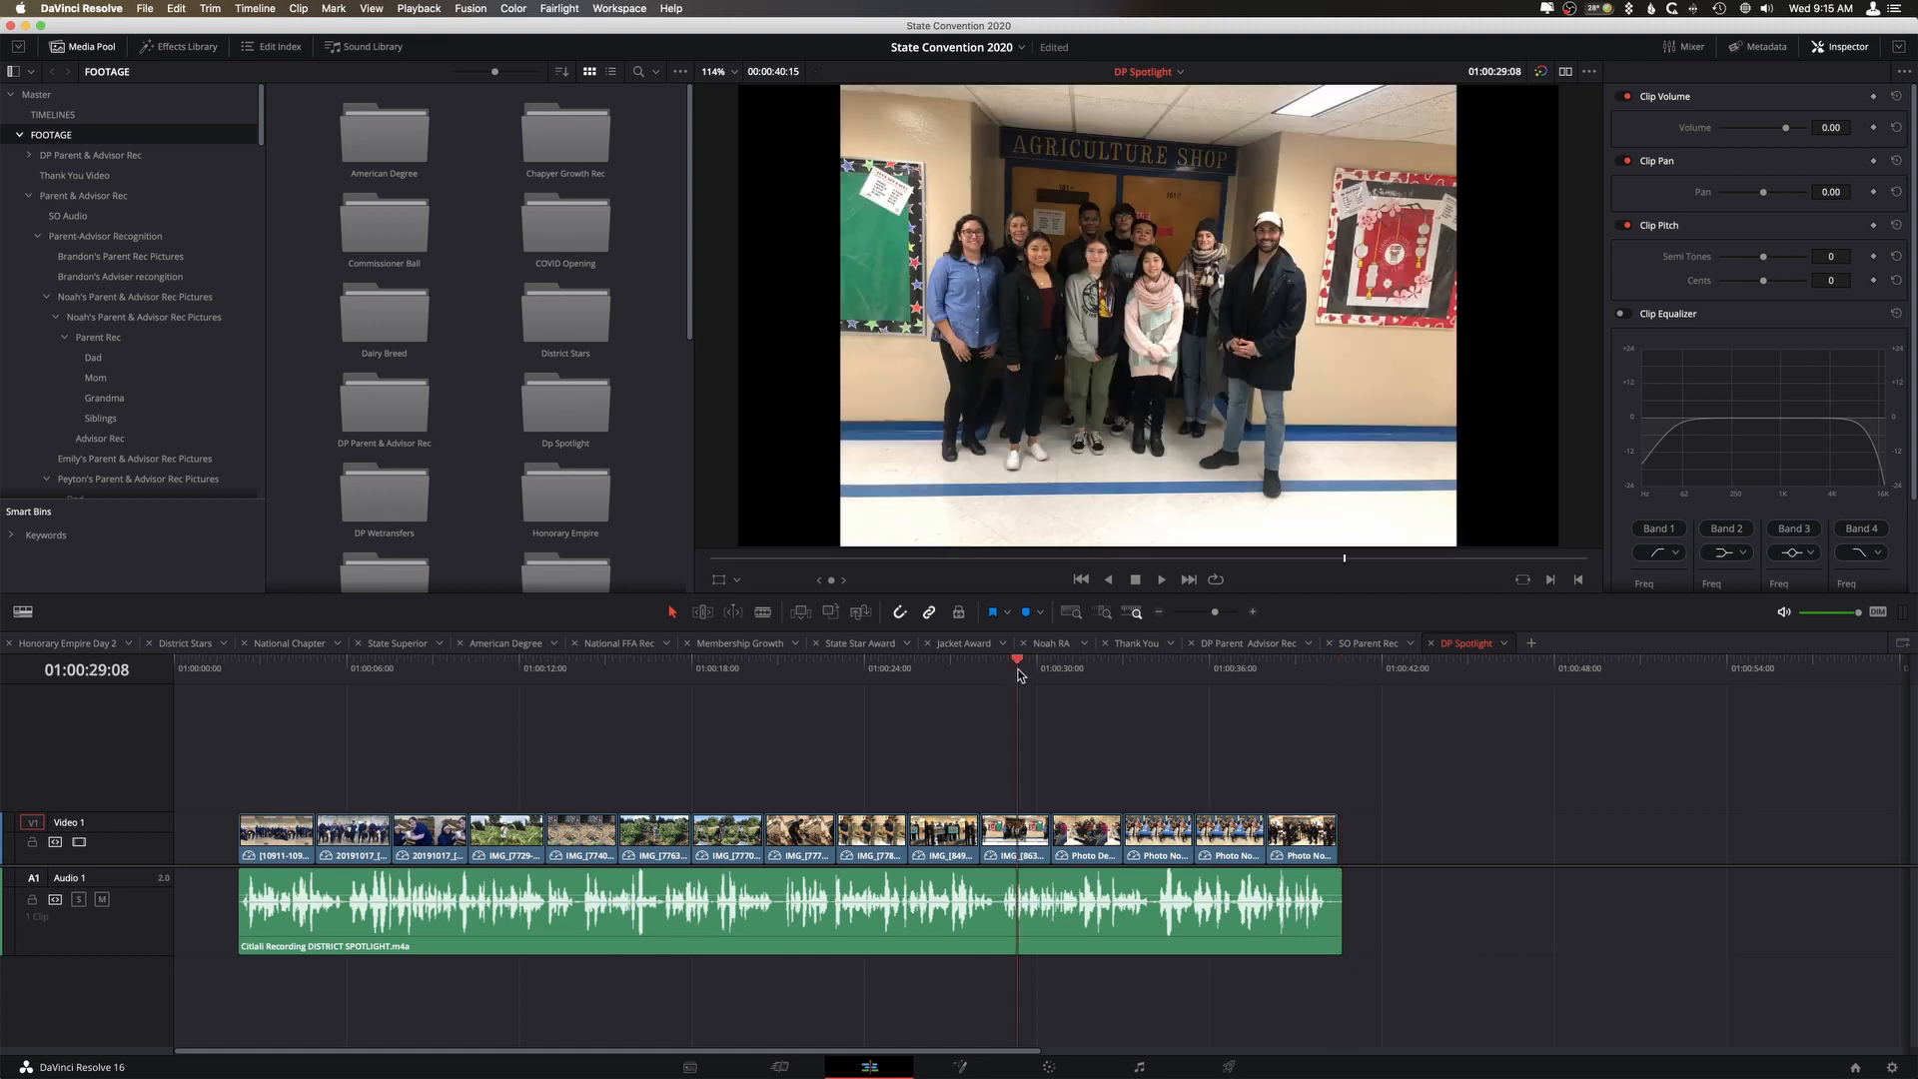